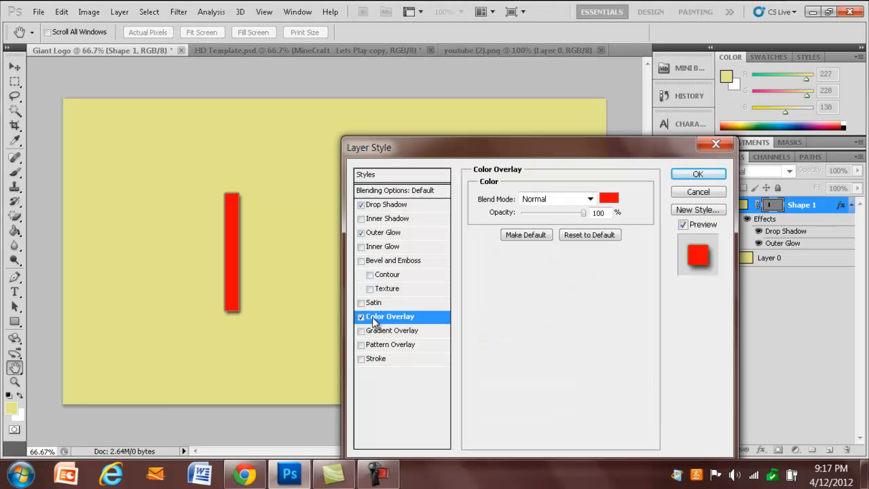
- Recolor the bar yellow via Color Overlay and build teal, pink and salmon copies beside it
left_click(609, 198)
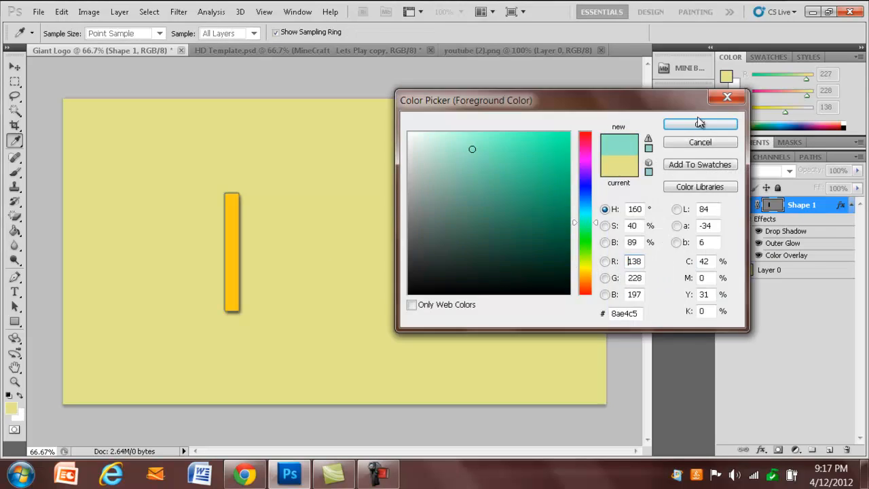
left_click(701, 124)
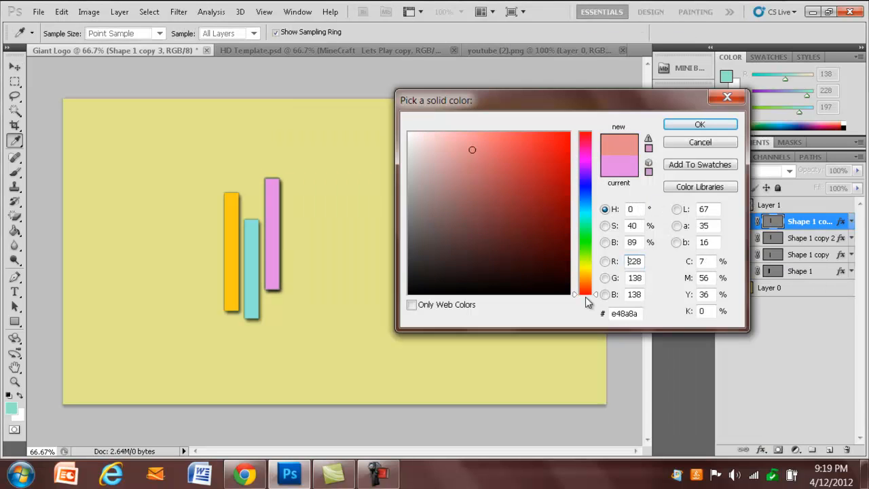
left_click(701, 124)
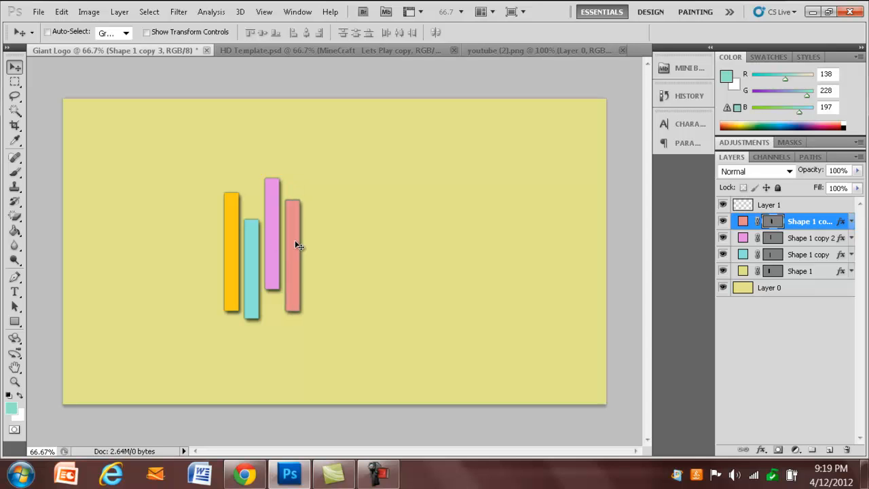
- Duplicate the salmon bar layer and move the copy right as a green fifth bar
right_click(808, 221)
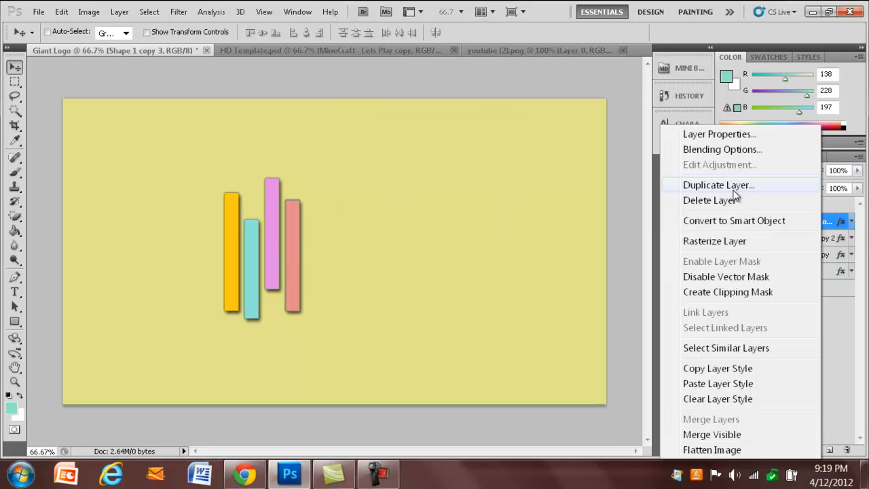
left_click(719, 185)
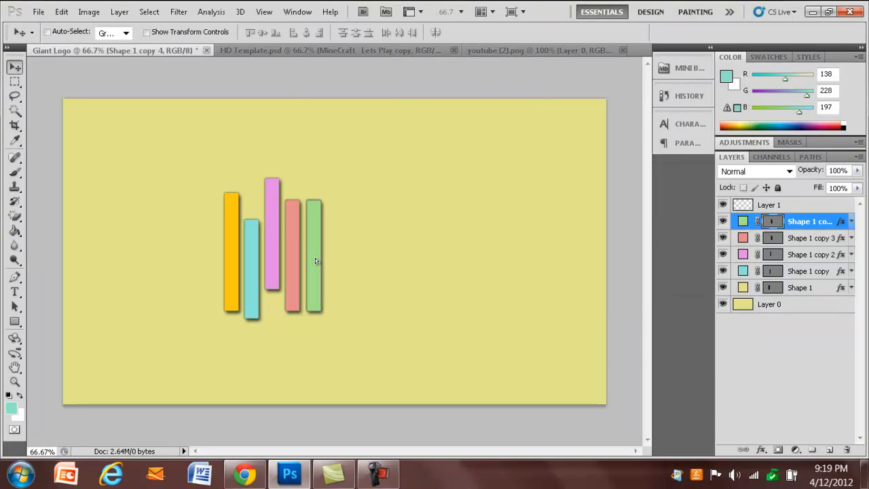
key("ctrl+t")
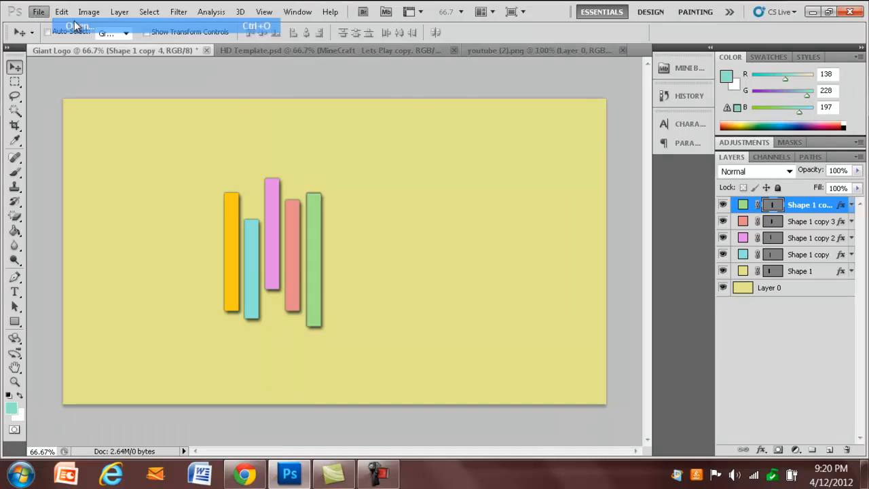
- Paste a clouds image over the background and blend it in Overlay mode
left_click(79, 26)
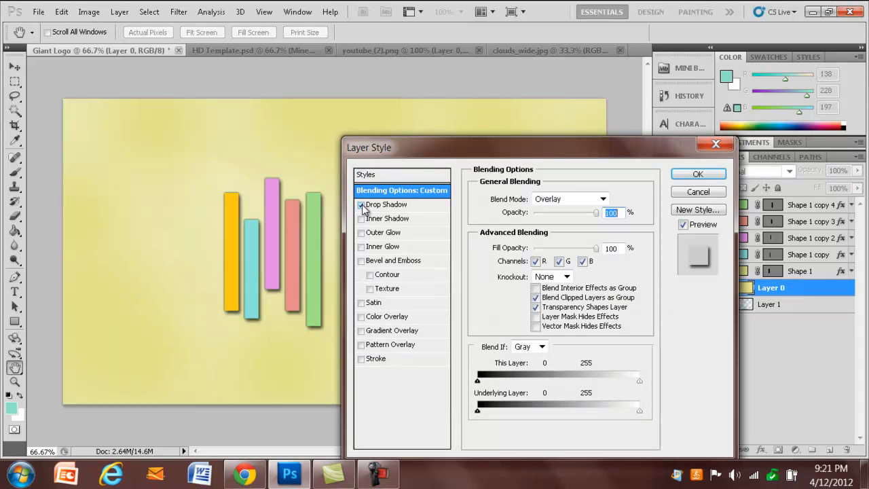
left_click(698, 174)
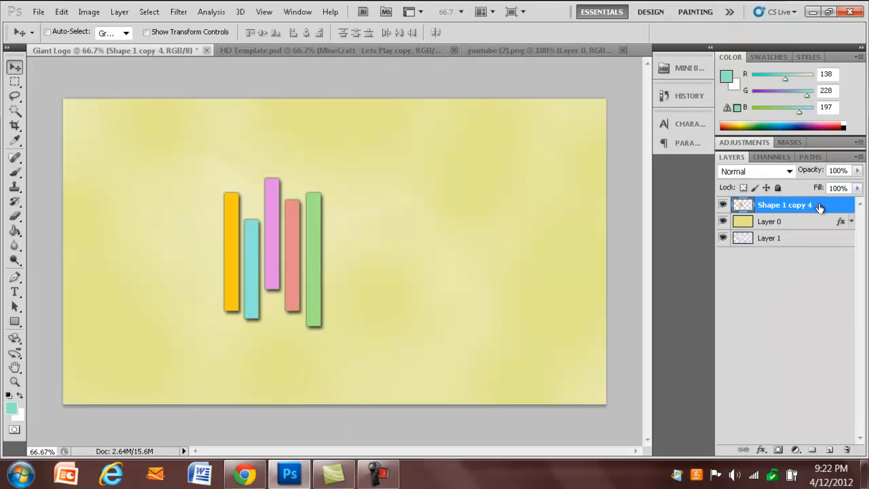
- Duplicate the bars layer with Ctrl+J as a flipped, faded reflection below
key("Ctrl+J")
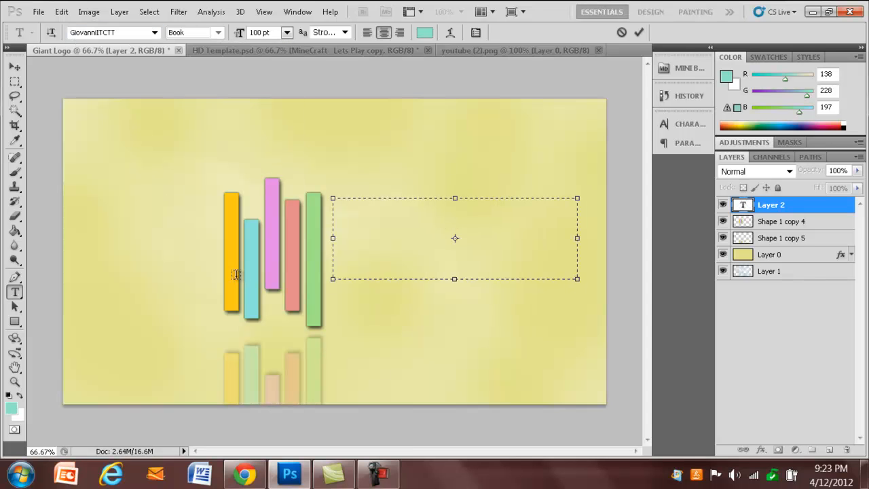
- Add teal 'Simple' text and enable Drop Shadow, Satin and Stroke on it
type("Simple")
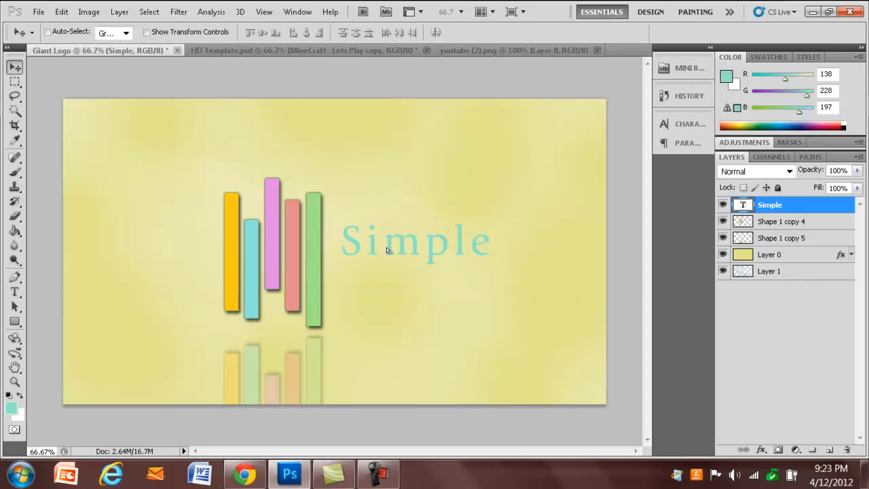
double_click(770, 204)
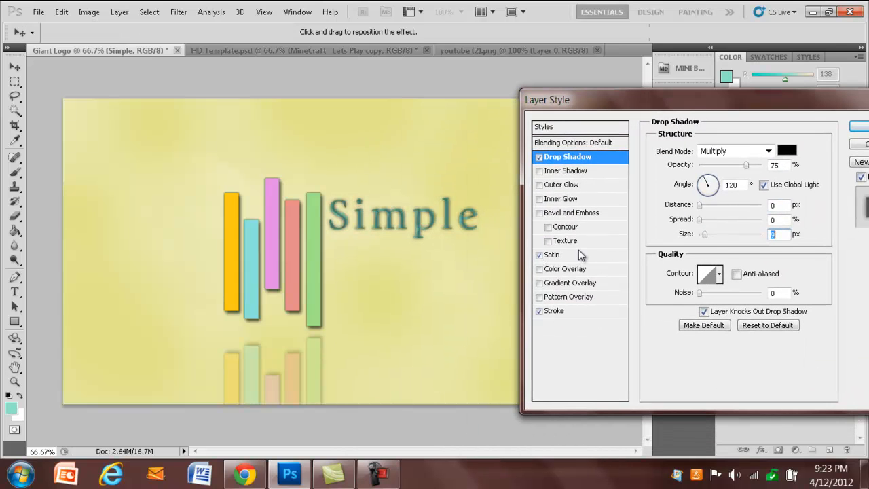
- Confirm the text effects and draw a thin line under 'Simple'
left_click(551, 255)
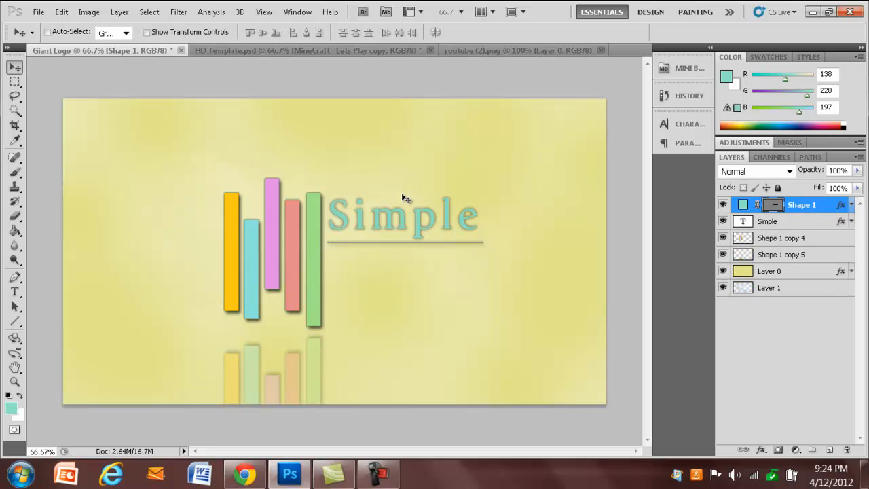
- Paste the text's layer style onto the underline and merge it with the text
right_click(802, 204)
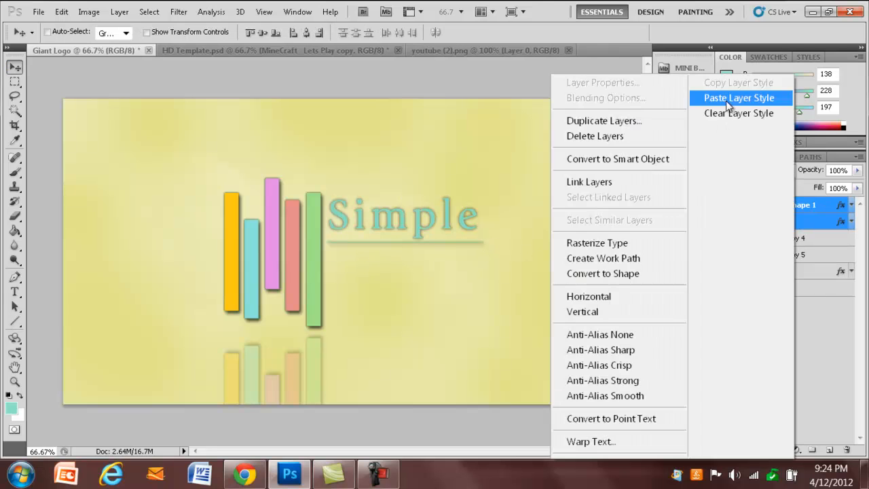
left_click(739, 98)
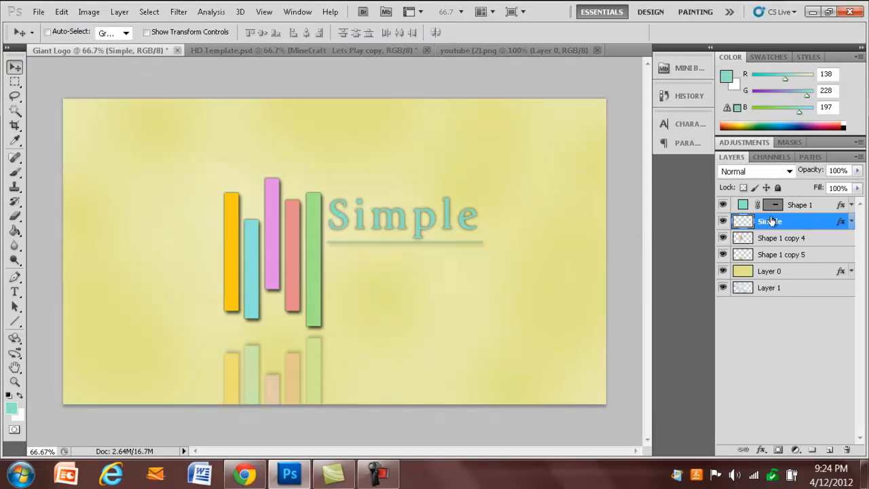
left_click(781, 204)
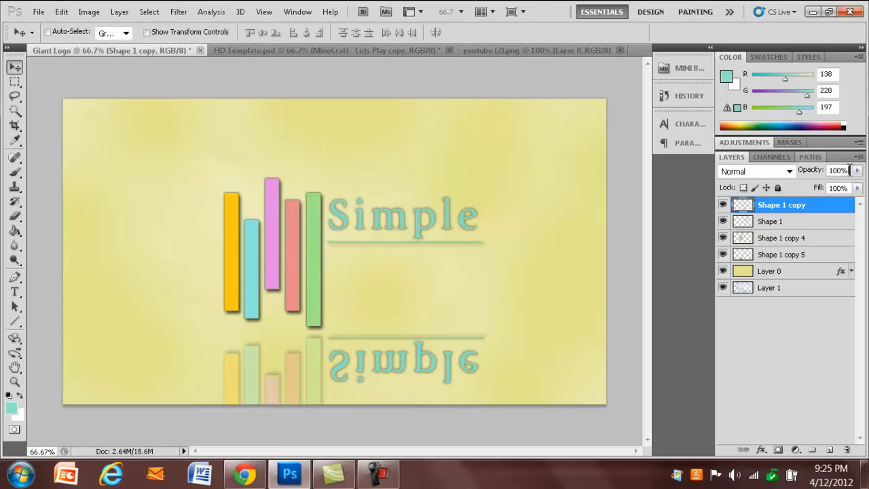
- Make a flipped copy of the text a 30% opacity reflection beneath it
double_click(781, 204)
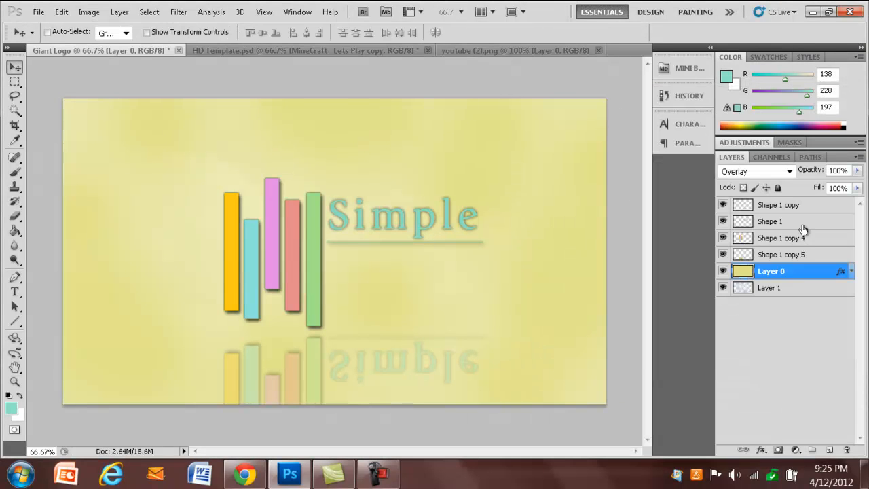
left_click(179, 10)
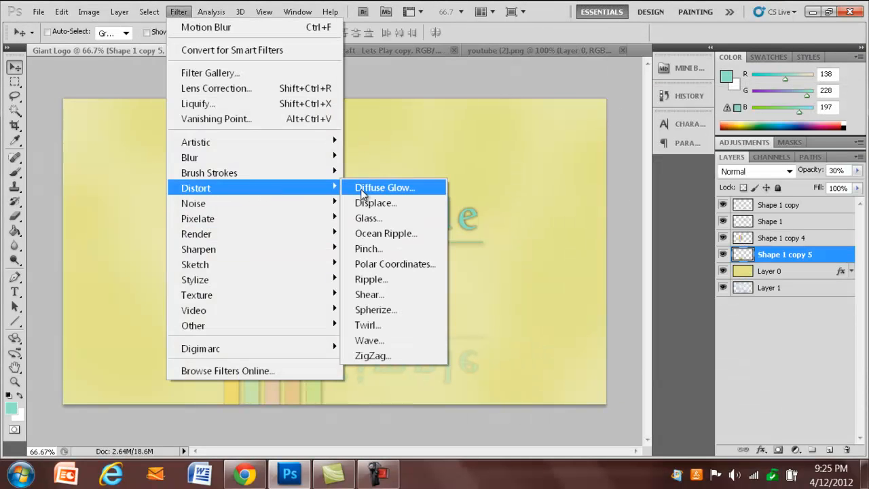
- Apply Filter > Distort > Ocean Ripple to the reflection layers for a watery look
left_click(386, 234)
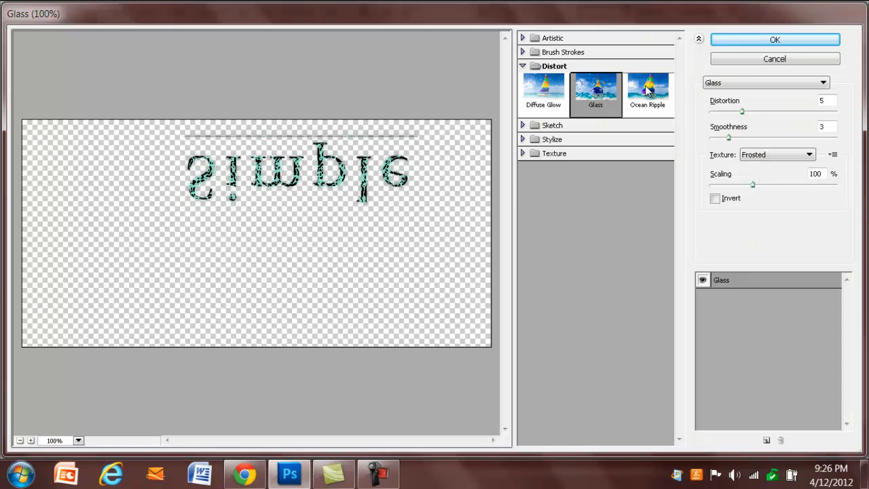
left_click(647, 89)
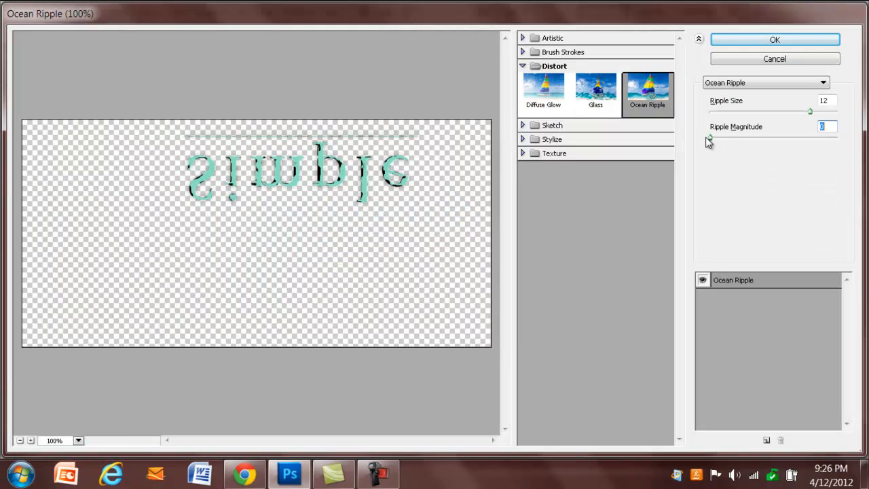
left_click(595, 92)
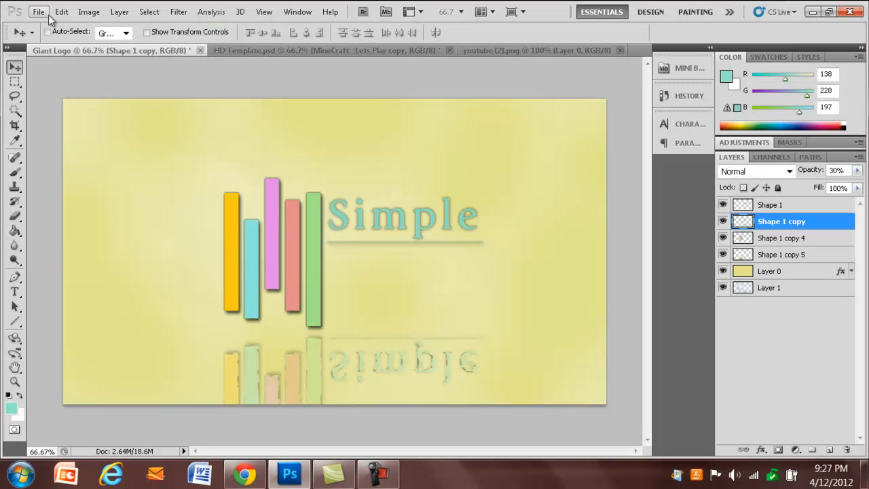
- Paste the water sparkle image above Layer 0 and set it to Screen blend mode
left_click(38, 11)
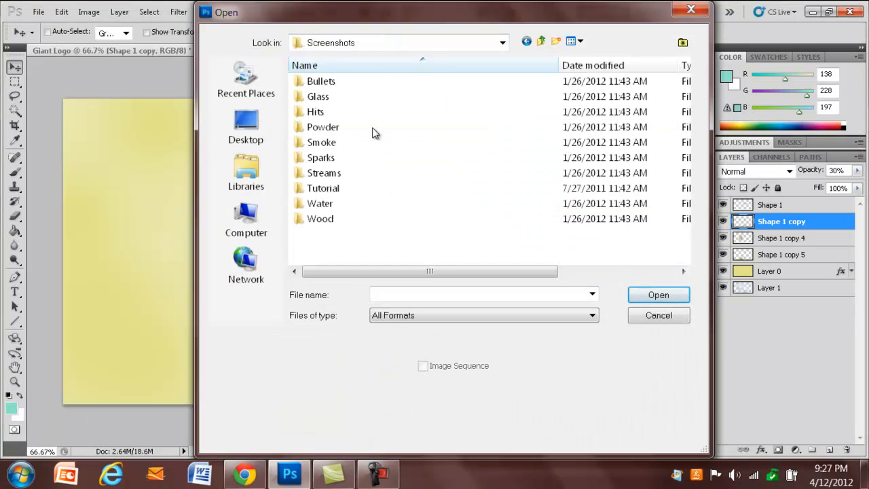
left_click(657, 293)
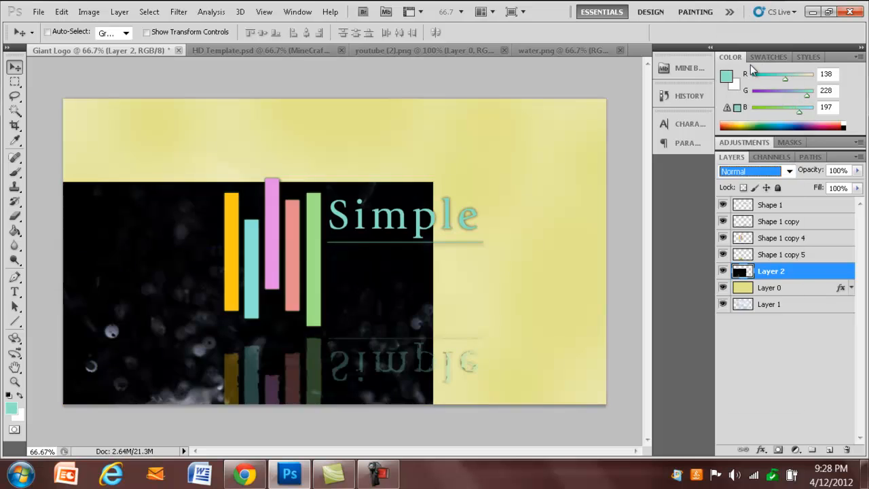
left_click(754, 172)
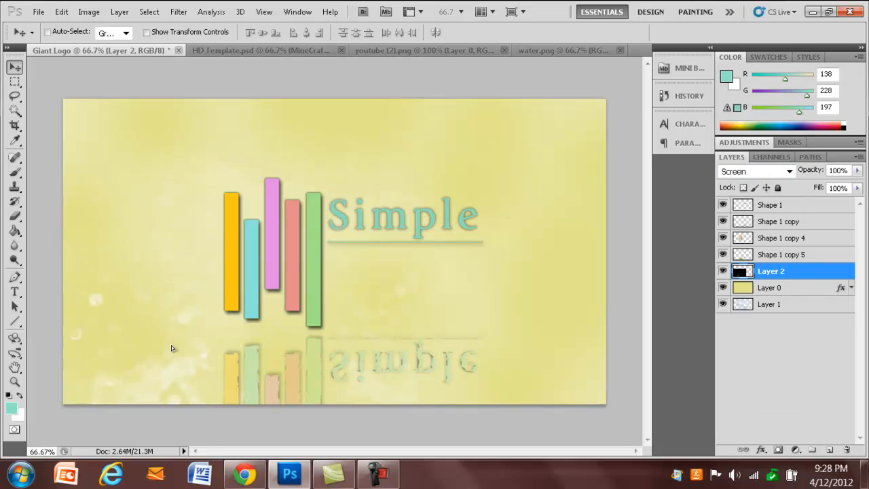